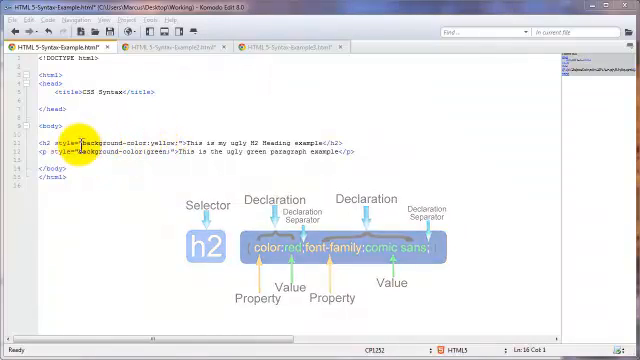
- Switch to the tab with the embedded <style> block defining body, h1, h2, h3 and p rules
left_click(175, 46)
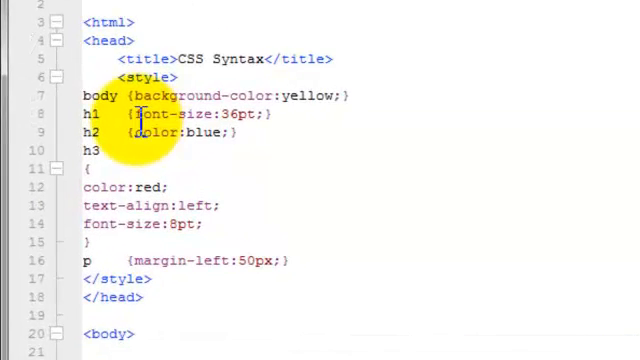
mouse_move(168, 167)
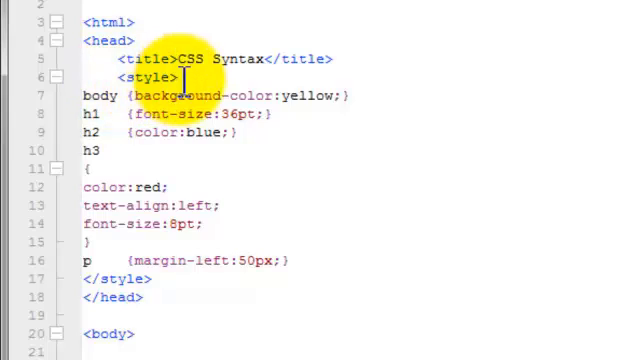
mouse_move(170, 295)
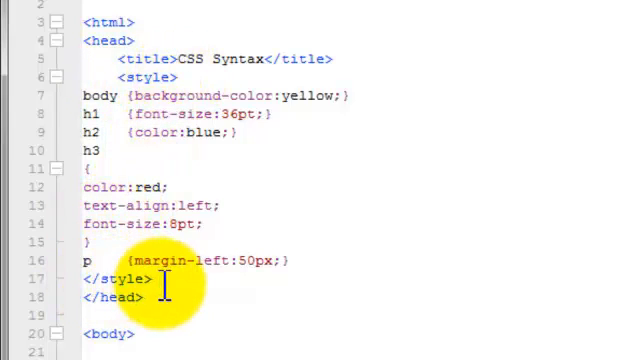
mouse_move(100, 133)
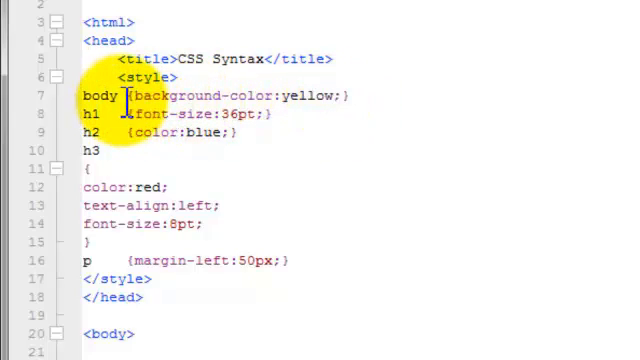
mouse_move(320, 135)
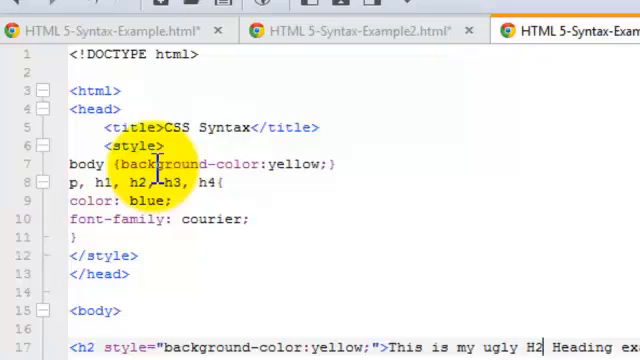
mouse_move(298, 168)
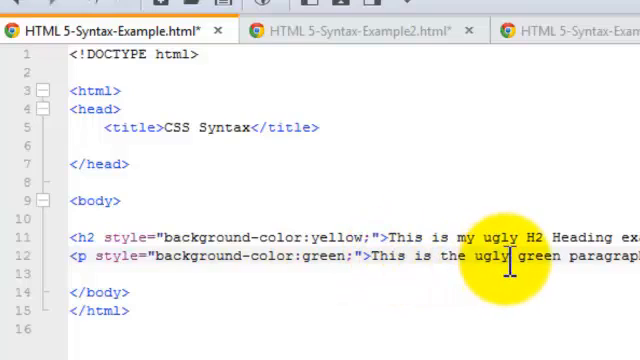
mouse_move(355, 260)
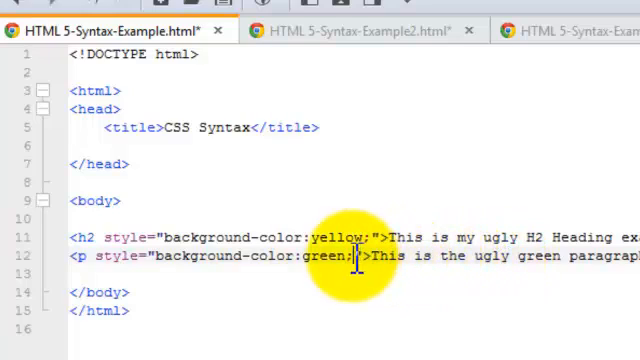